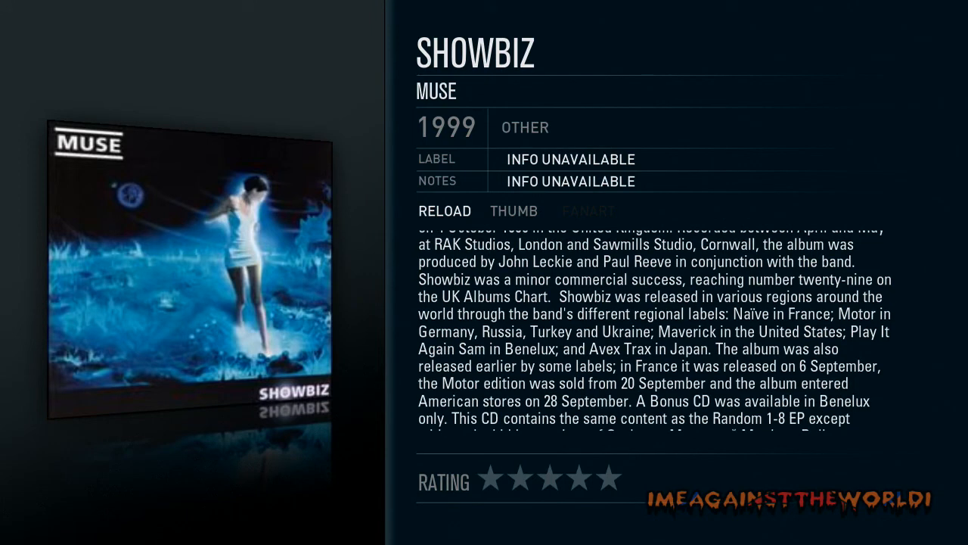
Start playing the album SHOWBIZ - MUSE from the Music library album list.
{"action": "scroll", "scroll_direction": "down", "scroll_amount": 3}
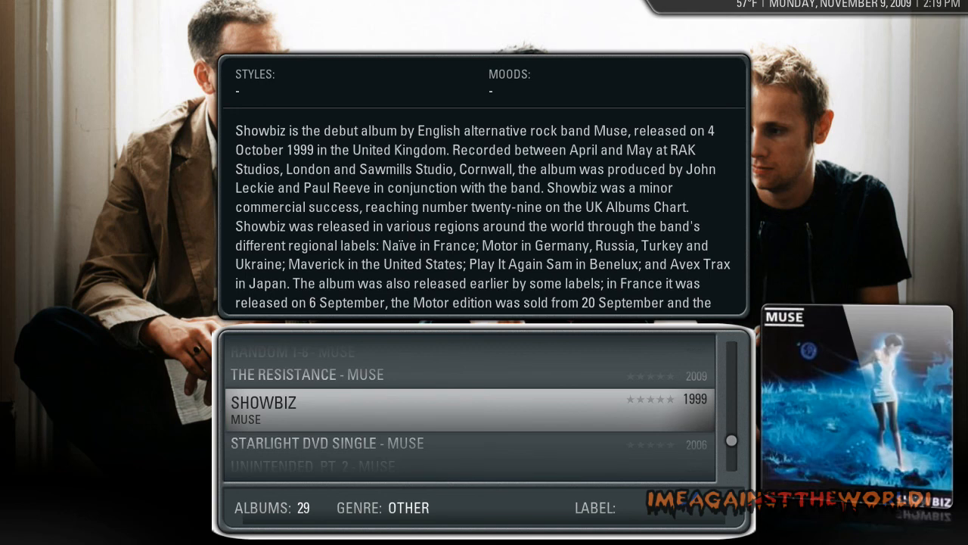
{"action": "double_click", "coordinate": [263, 410]}
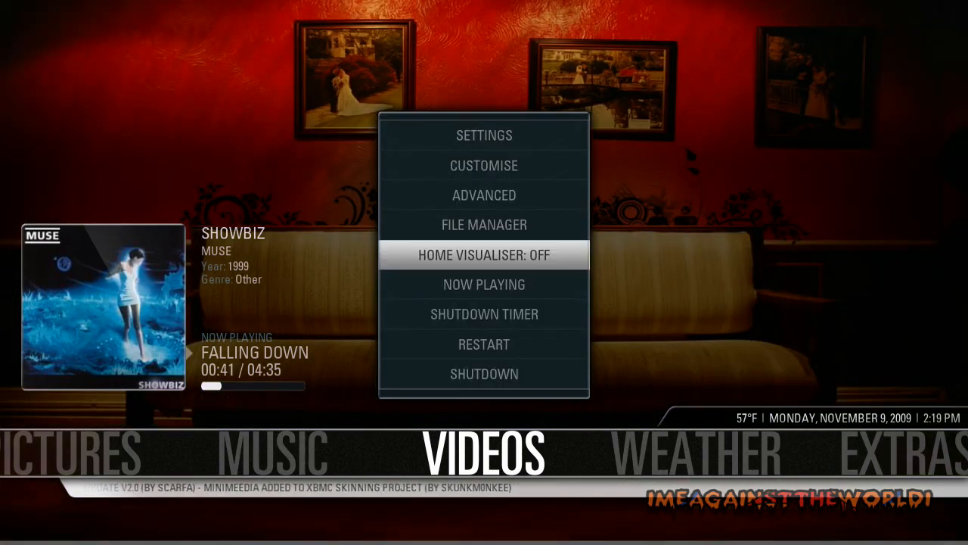
Switch the Home Visualiser on from the home screen's side system menu.
{"action": "left_click", "coordinate": [484, 254]}
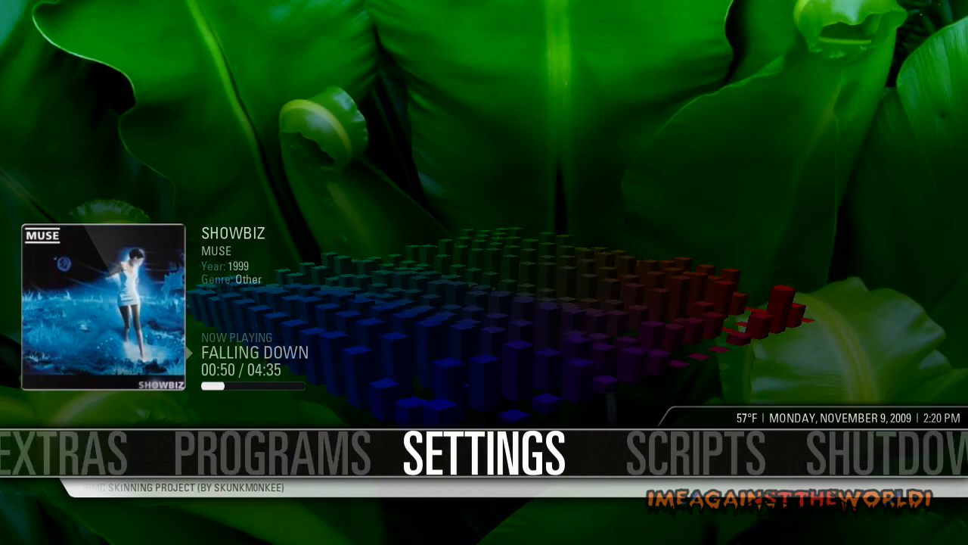
Enter the Music settings to reach the General (Recordings and Visualisation) options.
{"action": "left_click", "coordinate": [481, 457]}
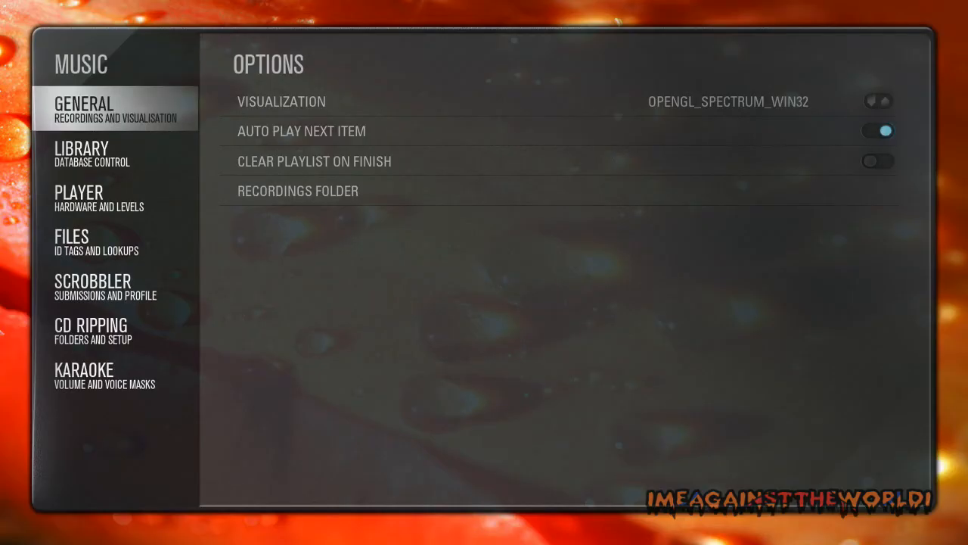